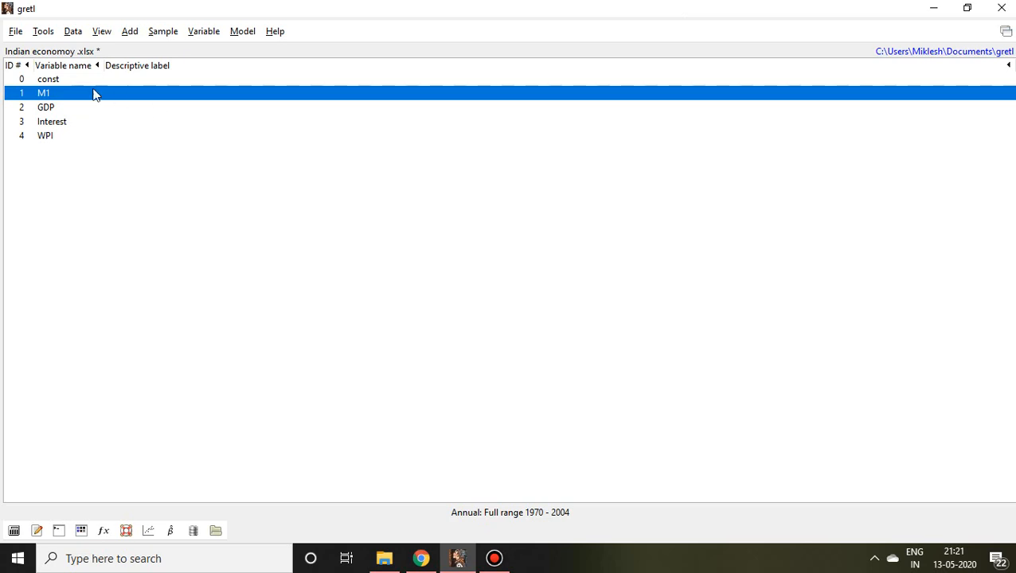
{"action": "mouse_move", "coordinate": [62, 96]}
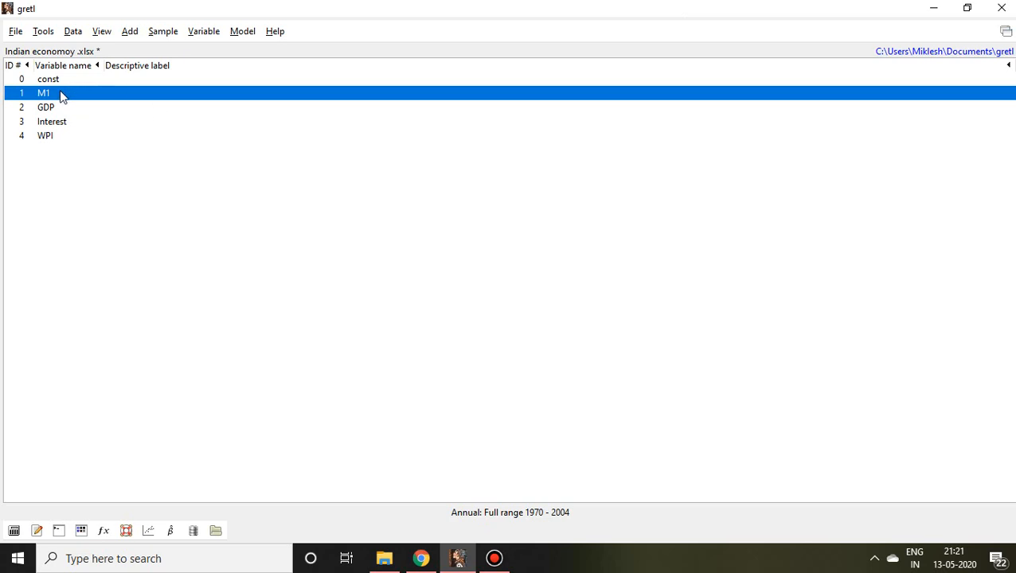
{"action": "mouse_move", "coordinate": [49, 95]}
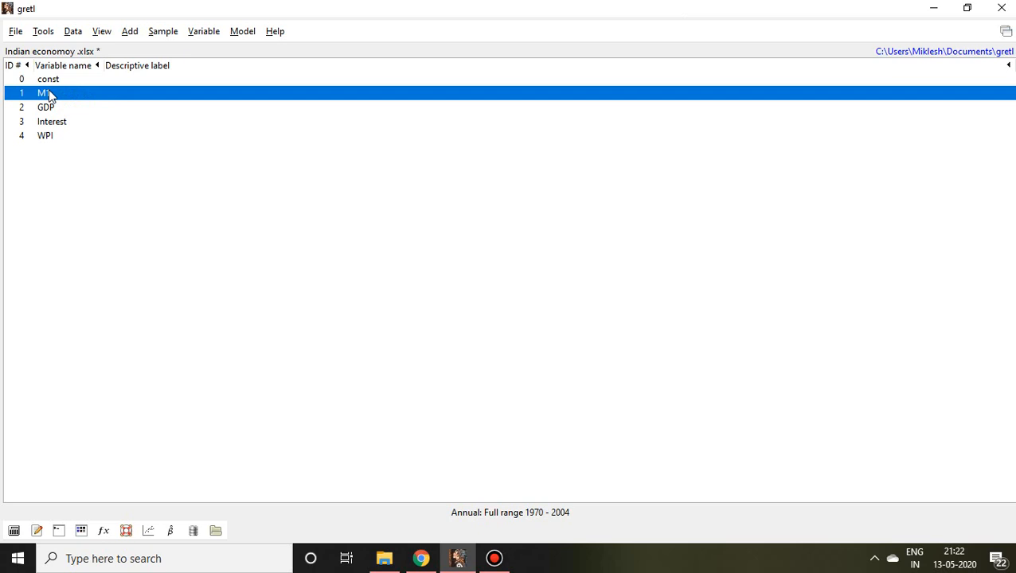
{"action": "mouse_move", "coordinate": [63, 129]}
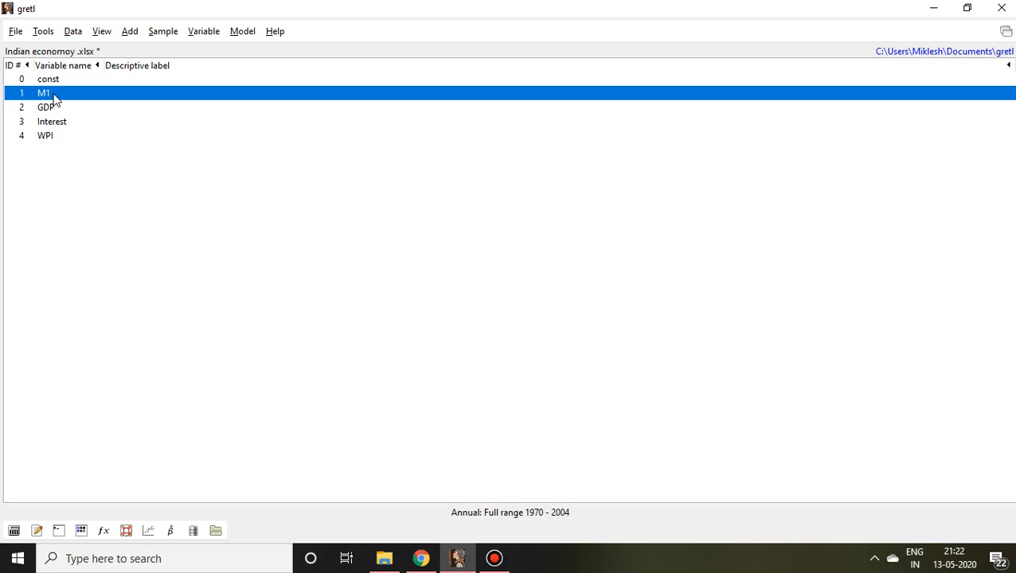
{"action": "mouse_move", "coordinate": [50, 96]}
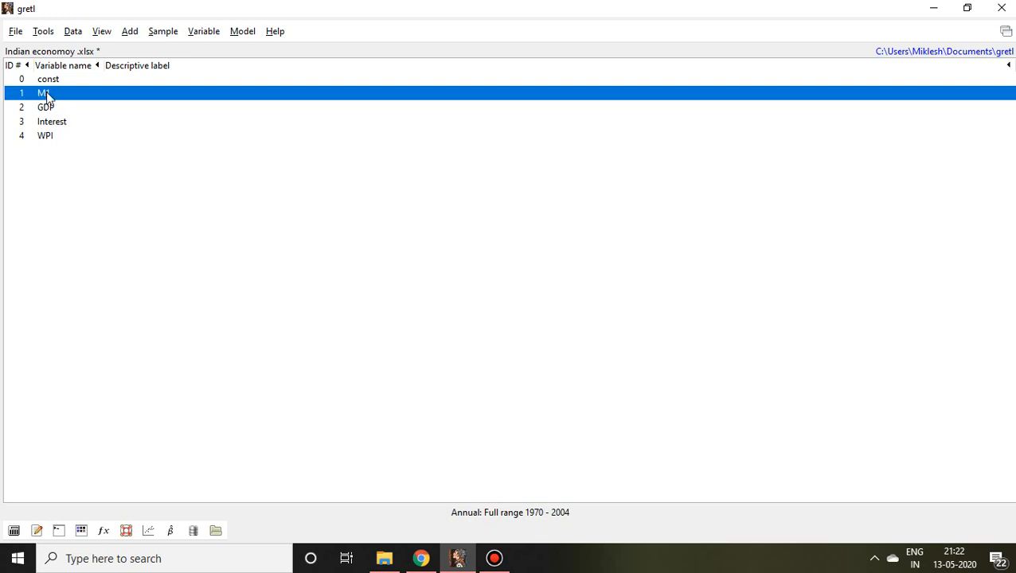
{"action": "mouse_move", "coordinate": [131, 39]}
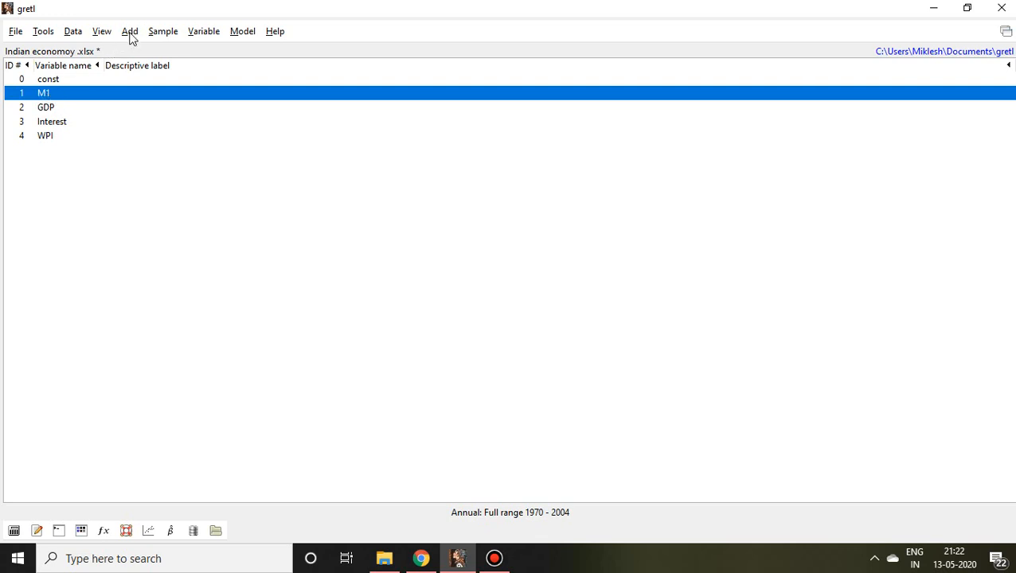
- Add d_M1 as the first difference of M1, view its yearly values, and reselect M1
{"action": "left_click", "coordinate": [130, 31]}
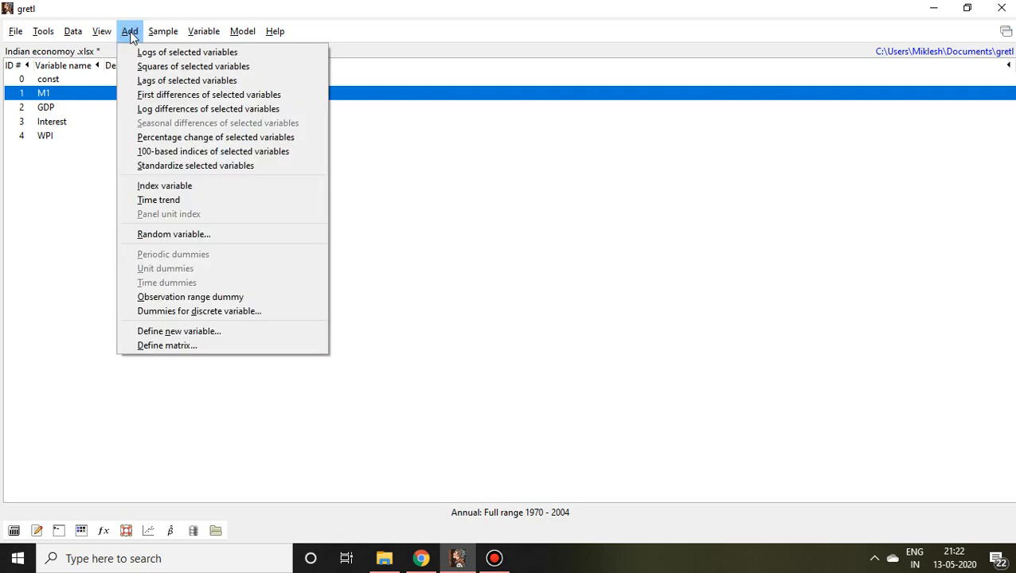
{"action": "mouse_move", "coordinate": [135, 45]}
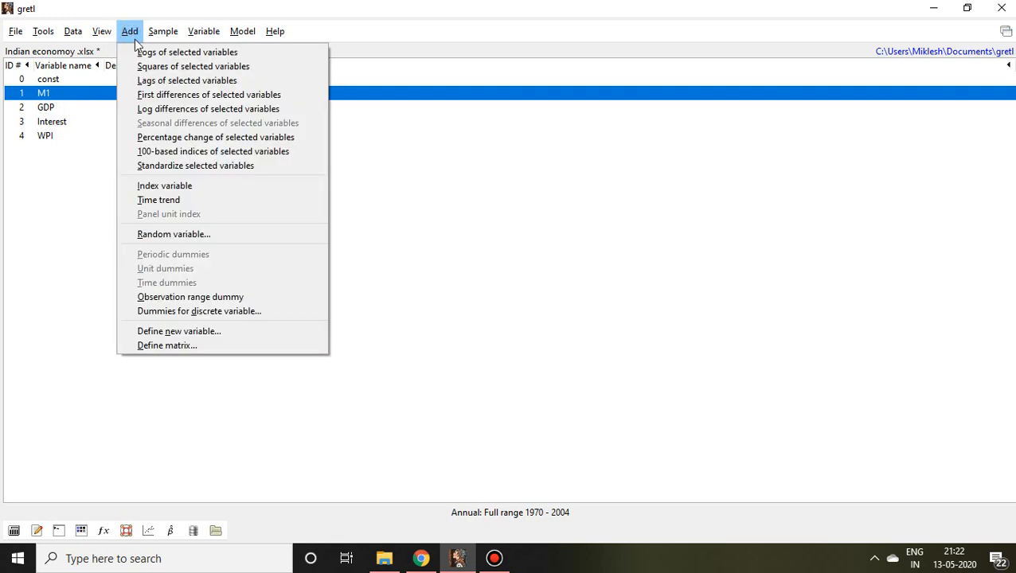
{"action": "mouse_move", "coordinate": [188, 80]}
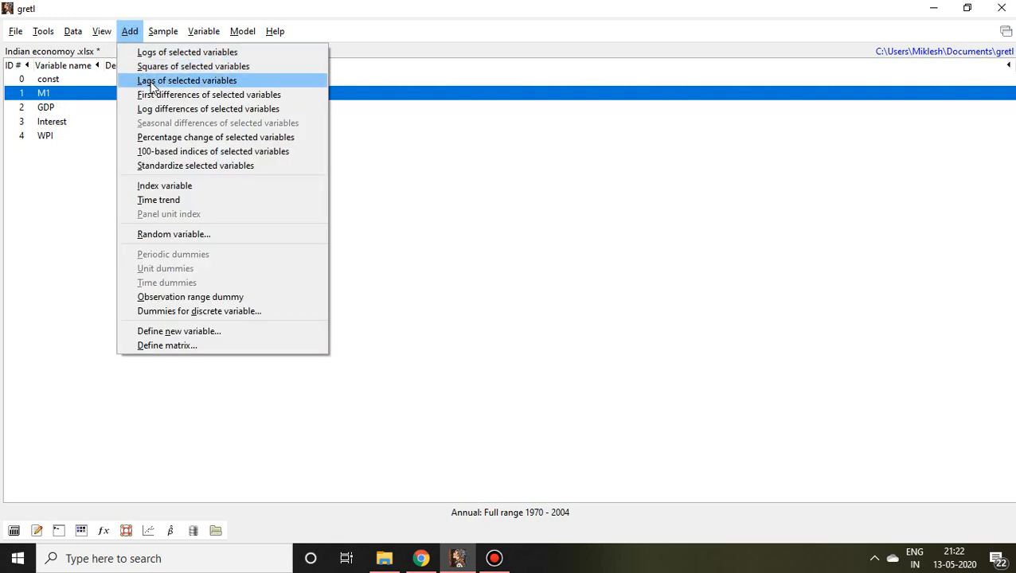
{"action": "mouse_move", "coordinate": [208, 94]}
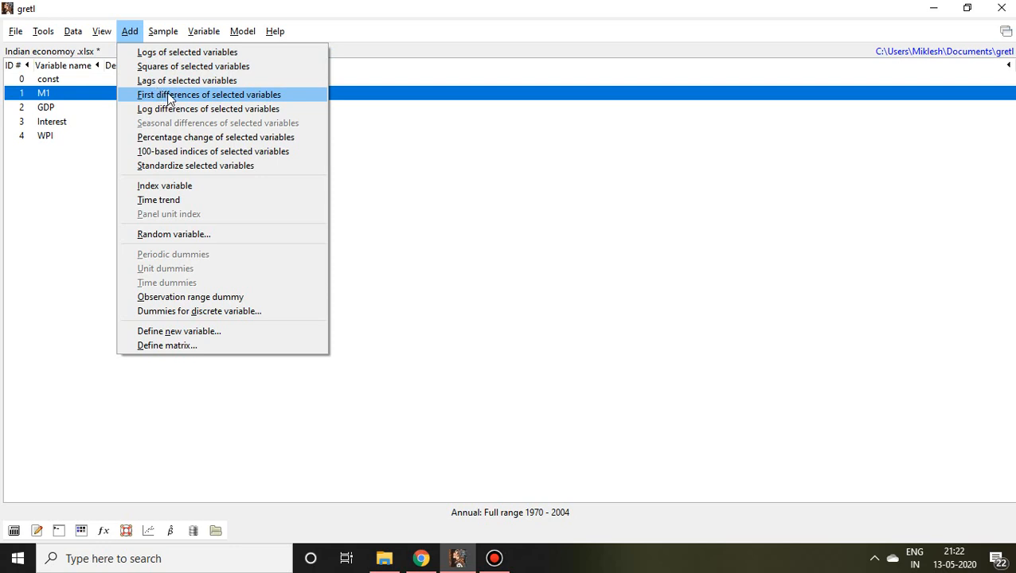
{"action": "left_click", "coordinate": [207, 94]}
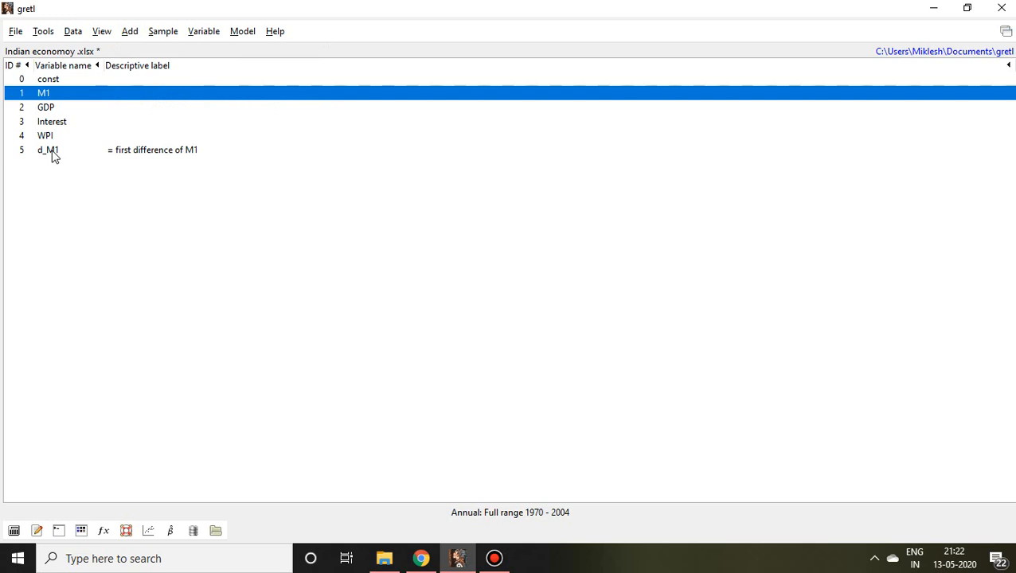
{"action": "double_click", "coordinate": [48, 150]}
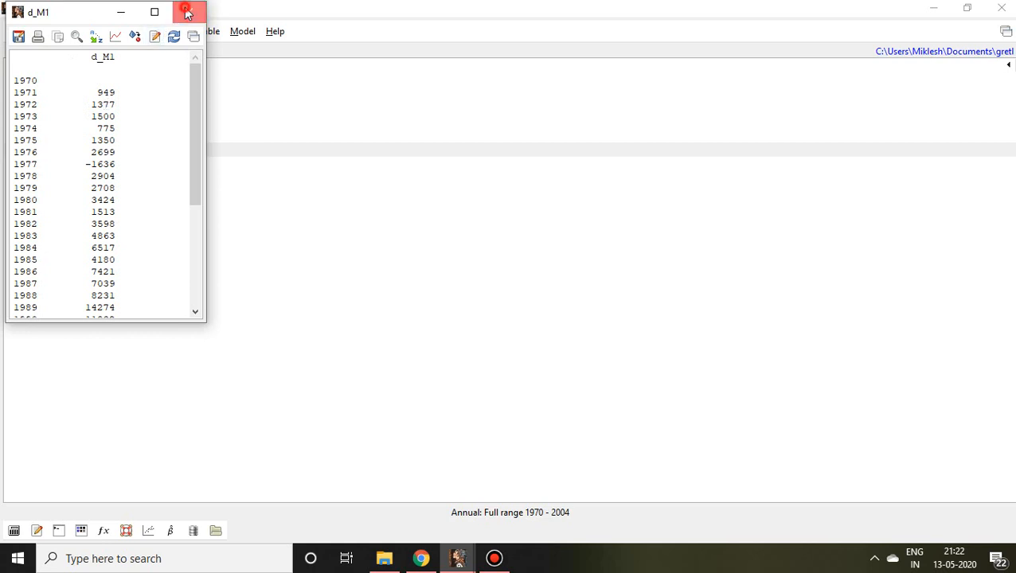
{"action": "left_click", "coordinate": [185, 12]}
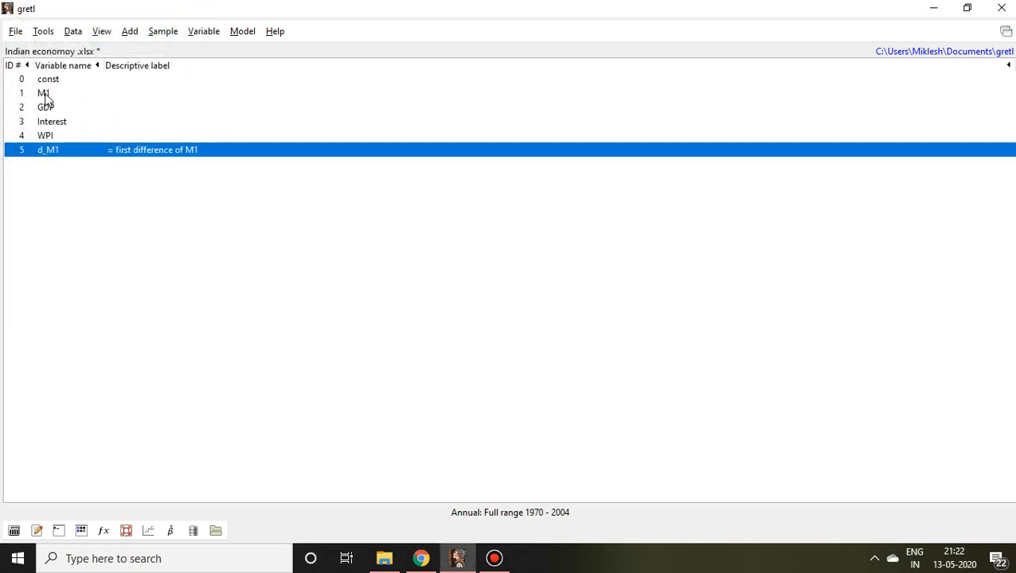
{"action": "left_click", "coordinate": [45, 93]}
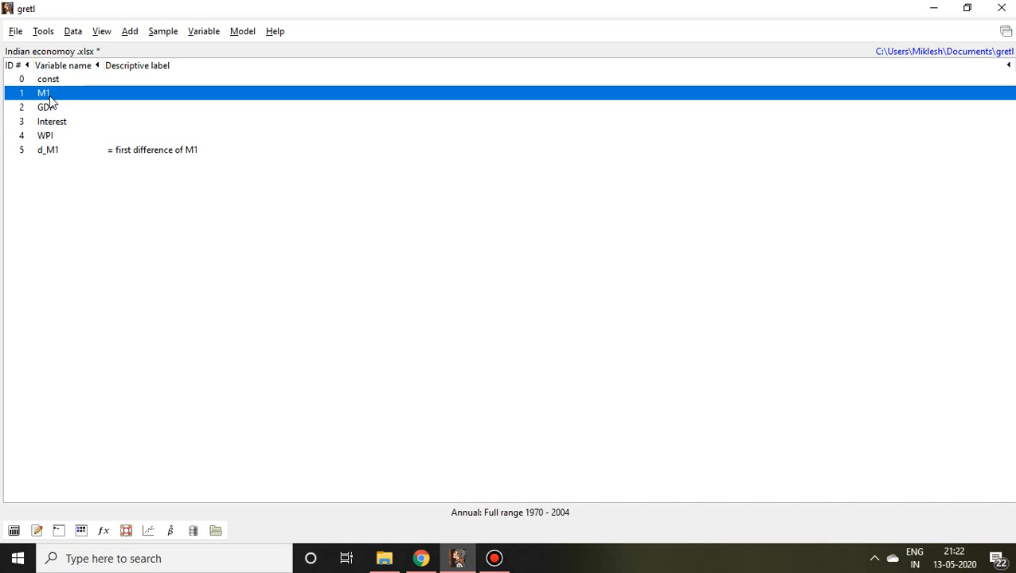
{"action": "mouse_move", "coordinate": [131, 32]}
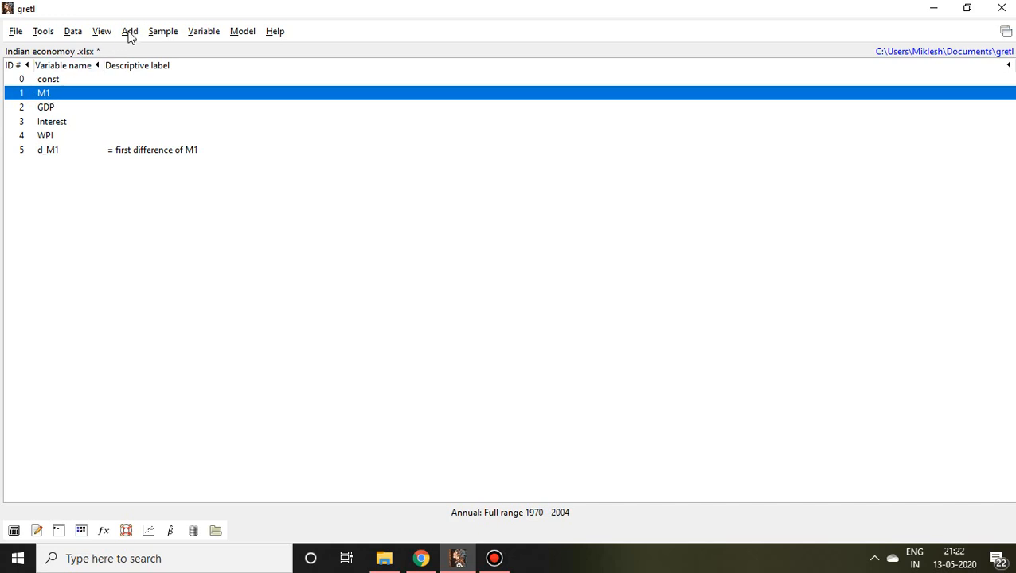
- Add ld_M1 as the log difference of M1 via the Add menu
{"action": "left_click", "coordinate": [129, 32]}
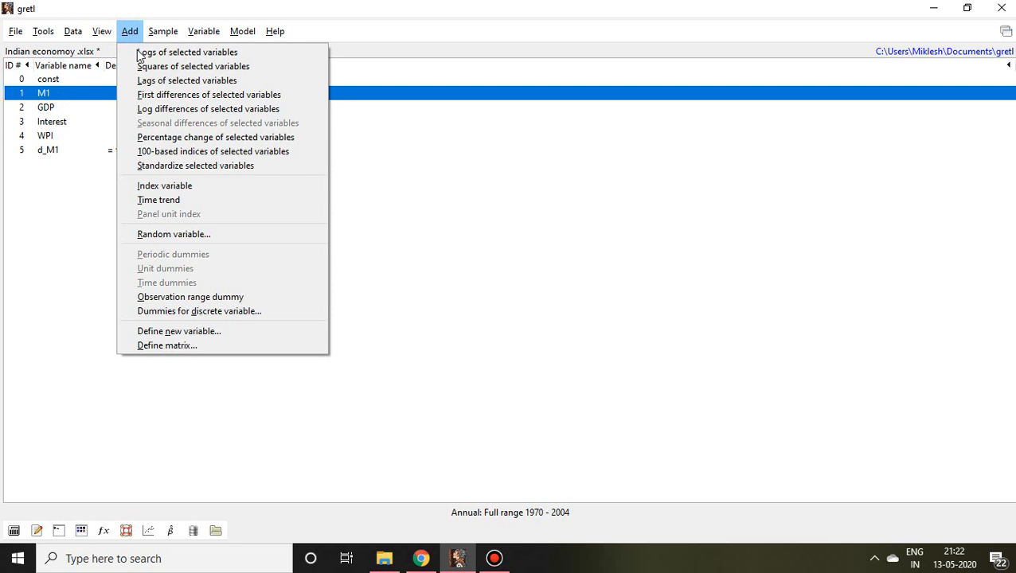
{"action": "mouse_move", "coordinate": [183, 108]}
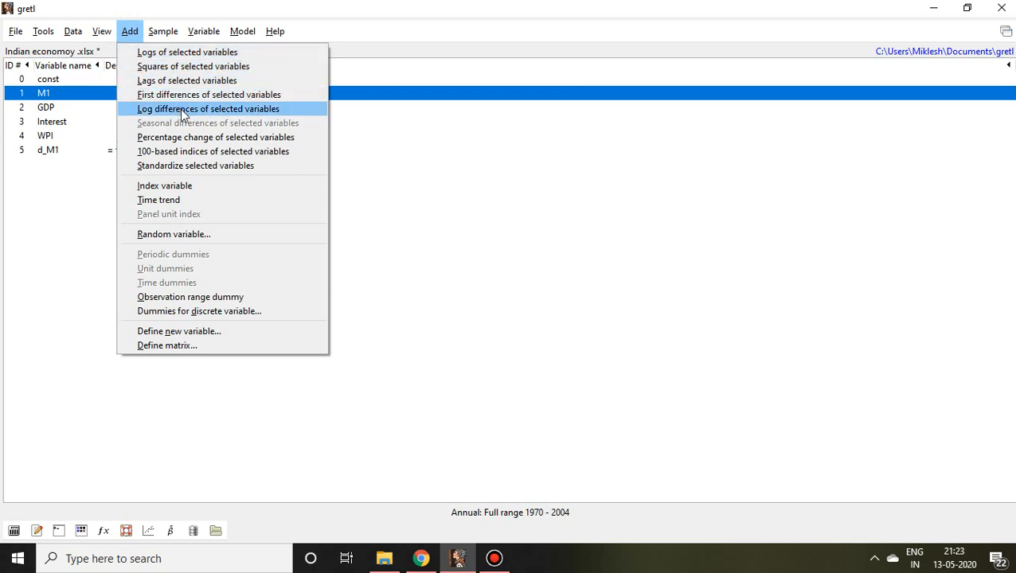
{"action": "left_click", "coordinate": [207, 108]}
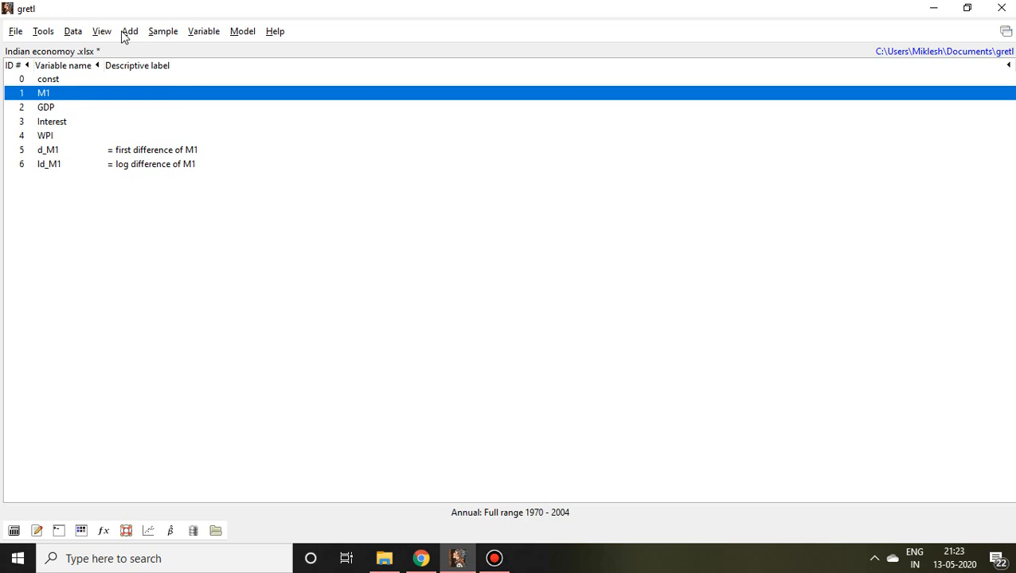
{"action": "mouse_move", "coordinate": [131, 37]}
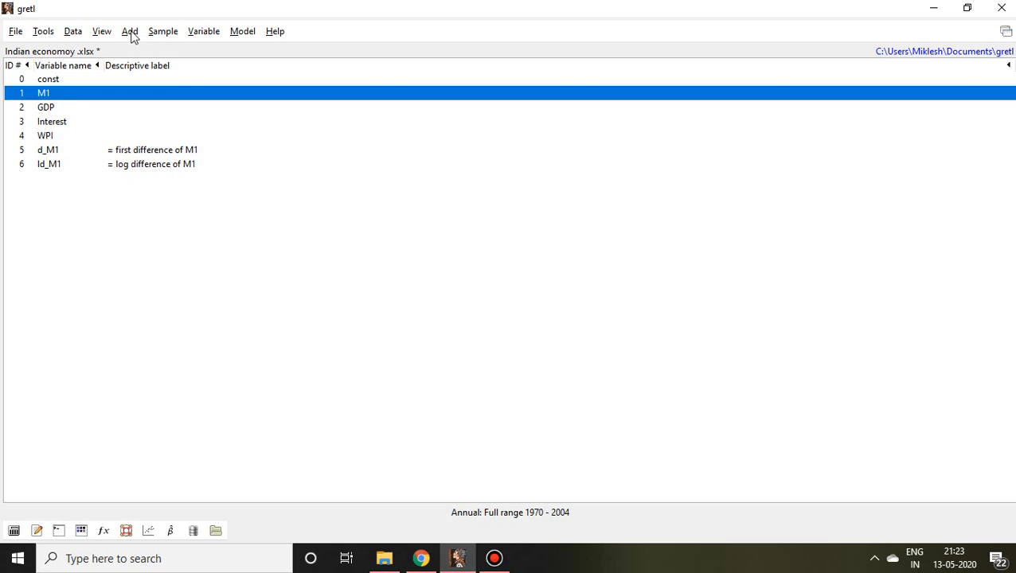
{"action": "left_click", "coordinate": [129, 32]}
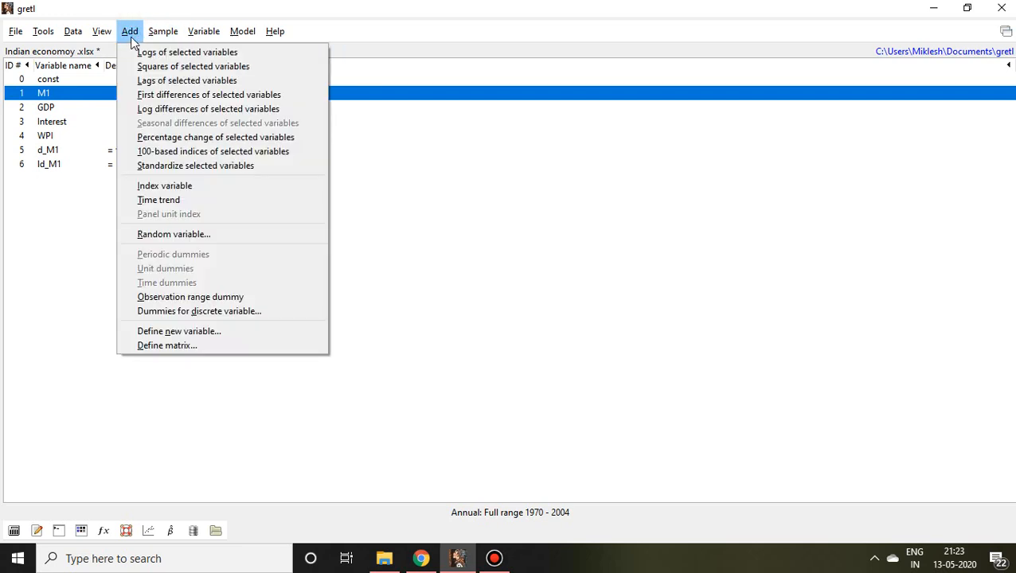
{"action": "mouse_move", "coordinate": [187, 51]}
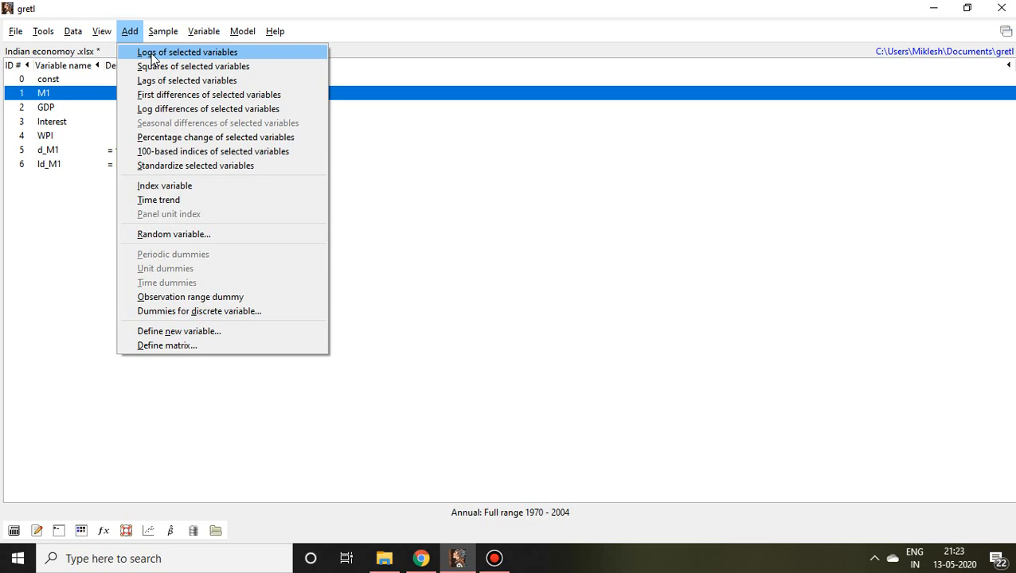
{"action": "left_click", "coordinate": [187, 51]}
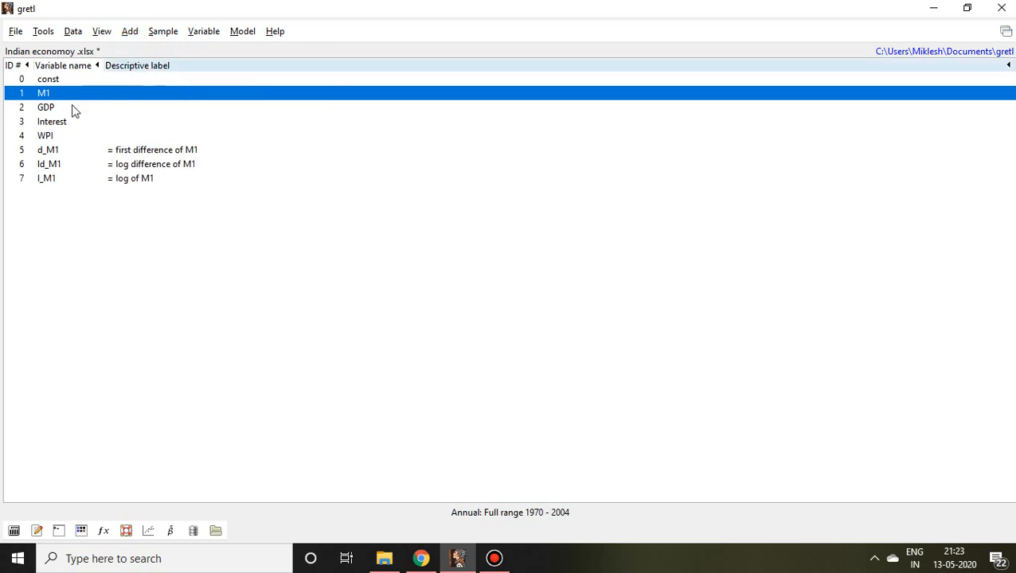
{"action": "mouse_move", "coordinate": [73, 194]}
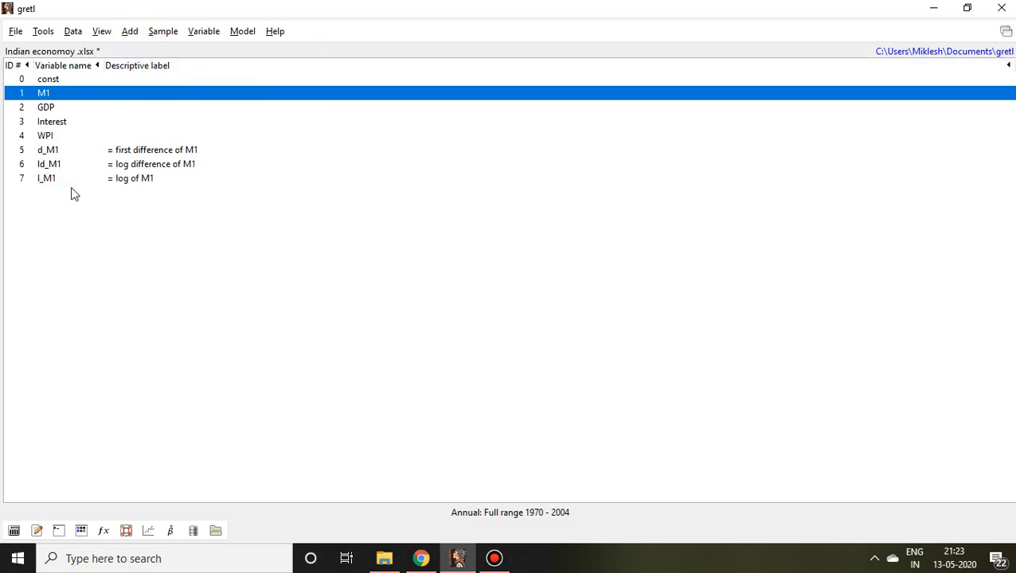
{"action": "mouse_move", "coordinate": [49, 184]}
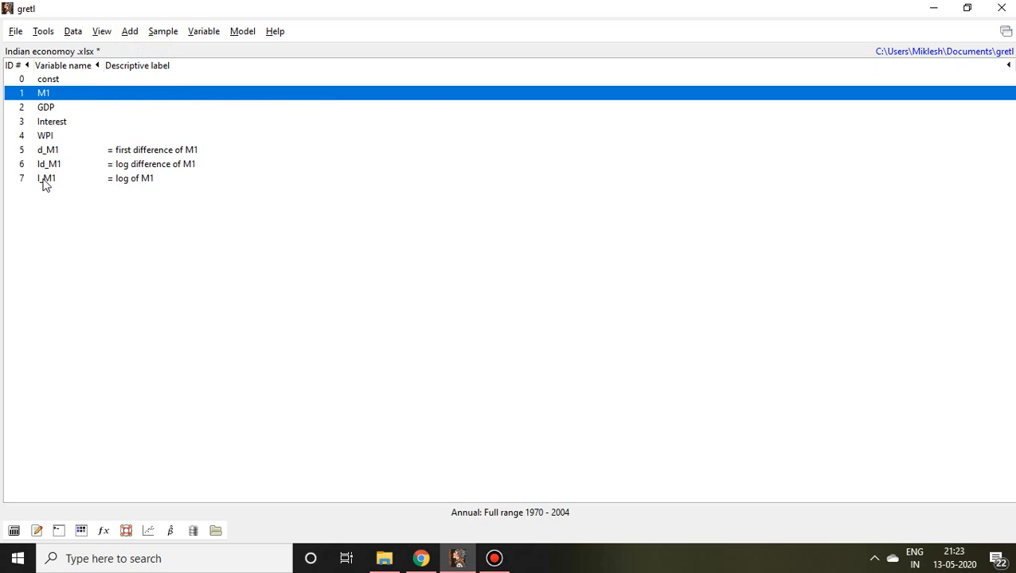
{"action": "mouse_move", "coordinate": [51, 184]}
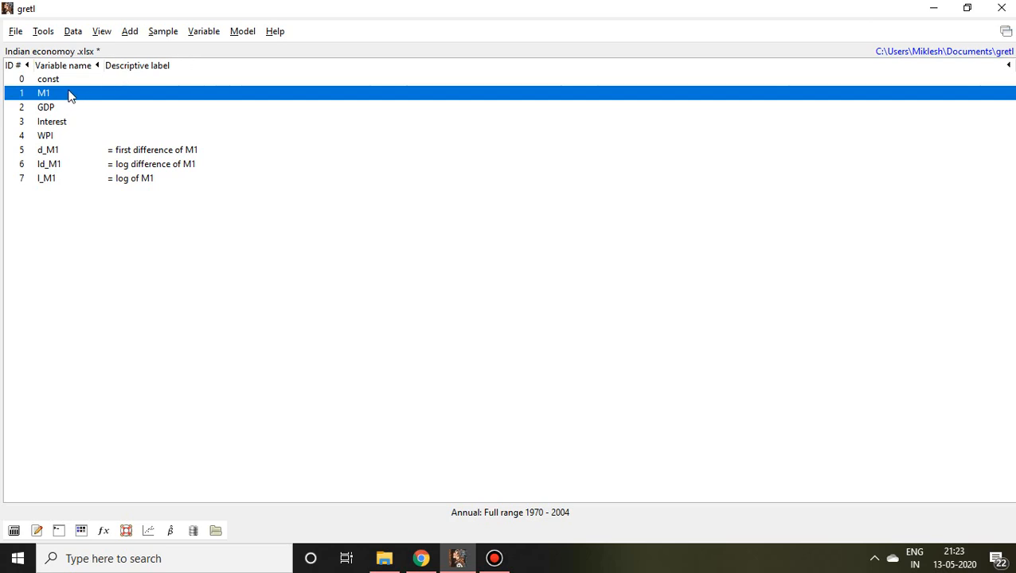
{"action": "mouse_move", "coordinate": [67, 101]}
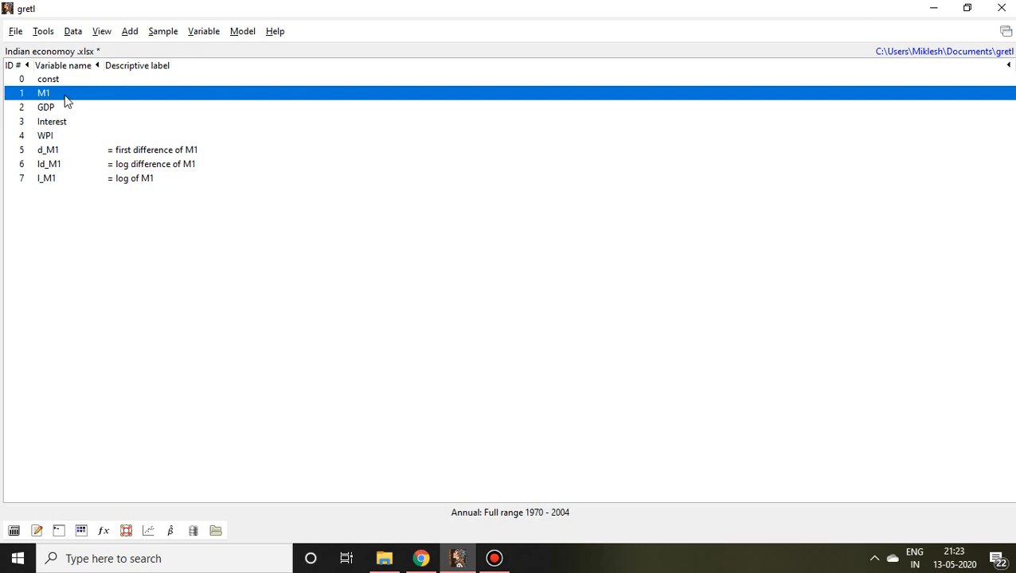
{"action": "mouse_move", "coordinate": [55, 104]}
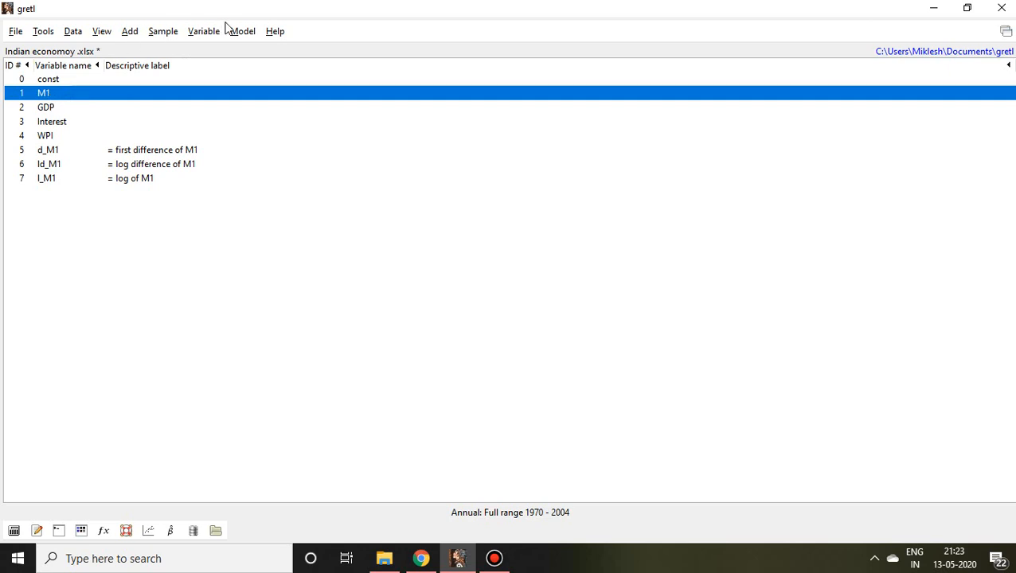
- Start VAR lag selection from Model > Multivariate time series, with M1 endogenous
{"action": "left_click", "coordinate": [242, 30]}
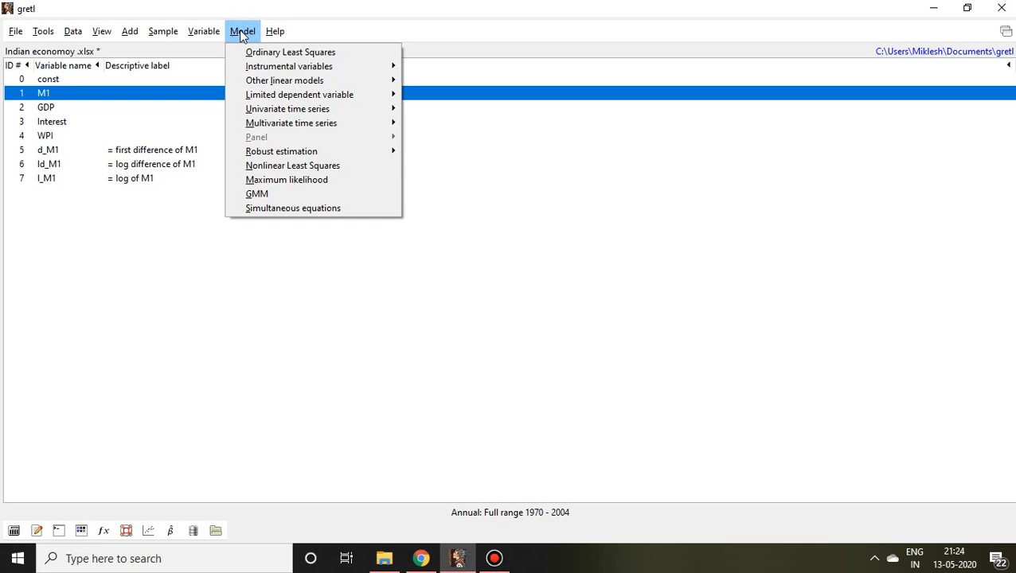
{"action": "mouse_move", "coordinate": [312, 137]}
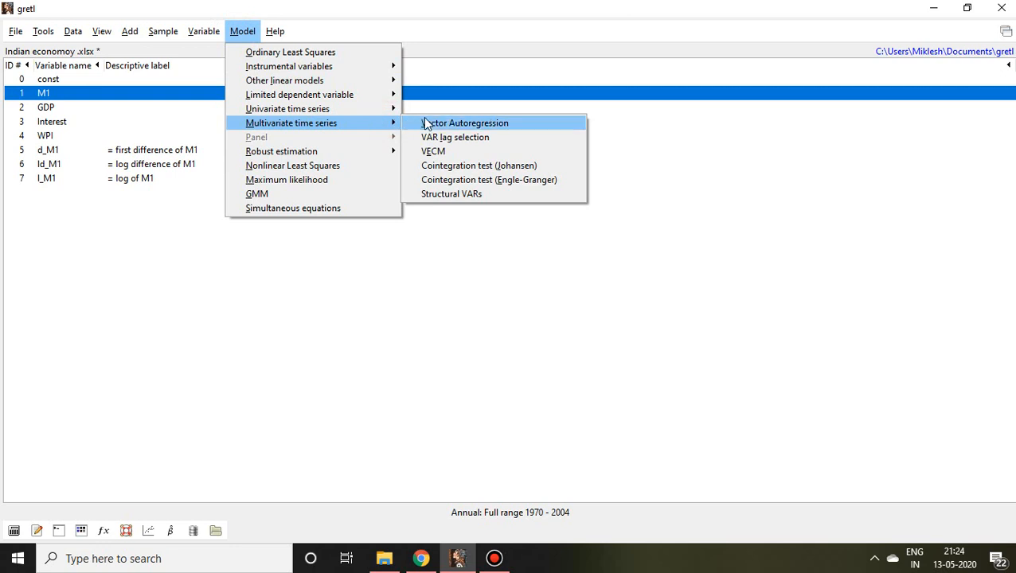
{"action": "mouse_move", "coordinate": [453, 194]}
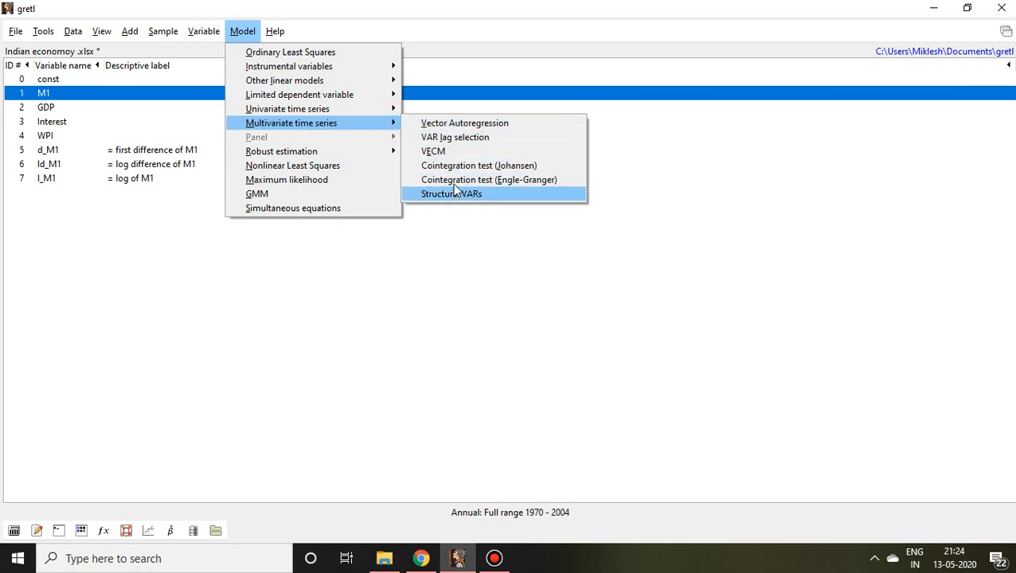
{"action": "mouse_move", "coordinate": [455, 137]}
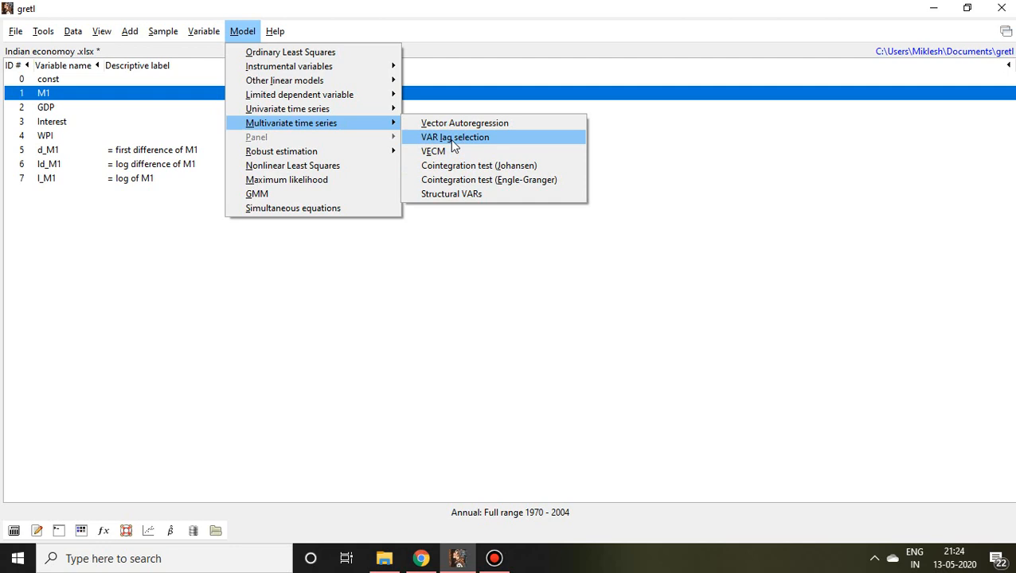
{"action": "left_click", "coordinate": [456, 137]}
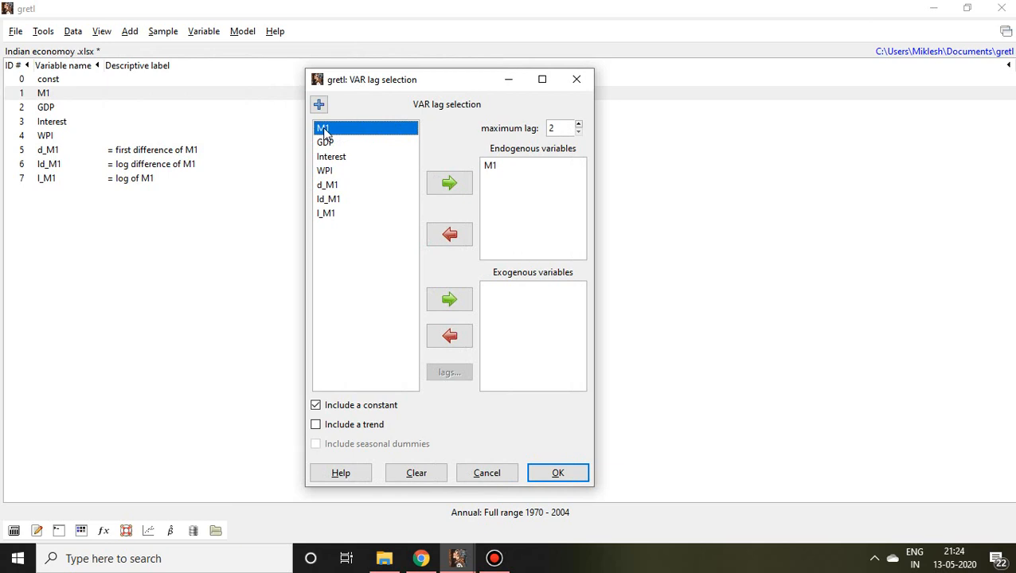
{"action": "mouse_move", "coordinate": [450, 183]}
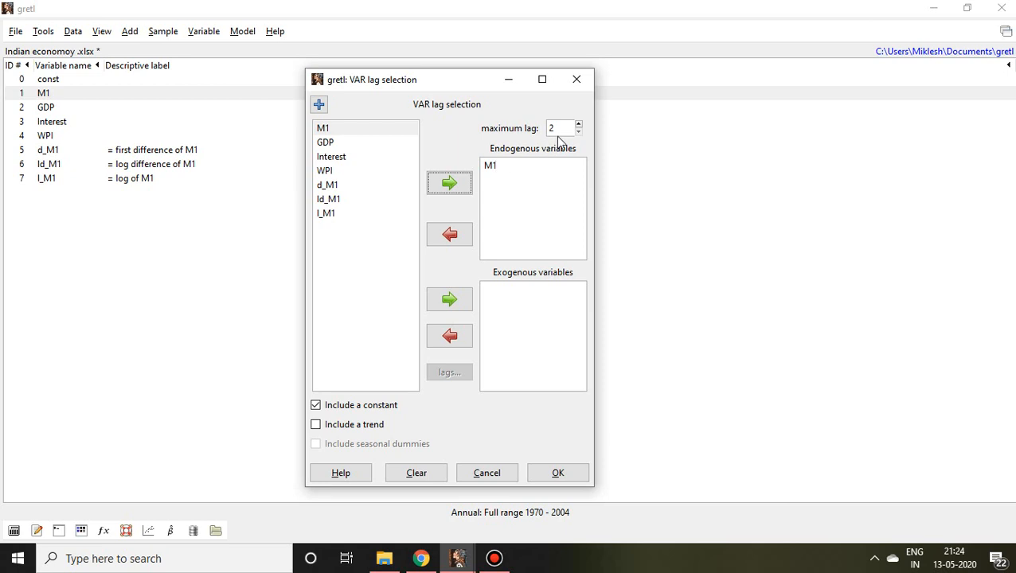
{"action": "mouse_move", "coordinate": [504, 135]}
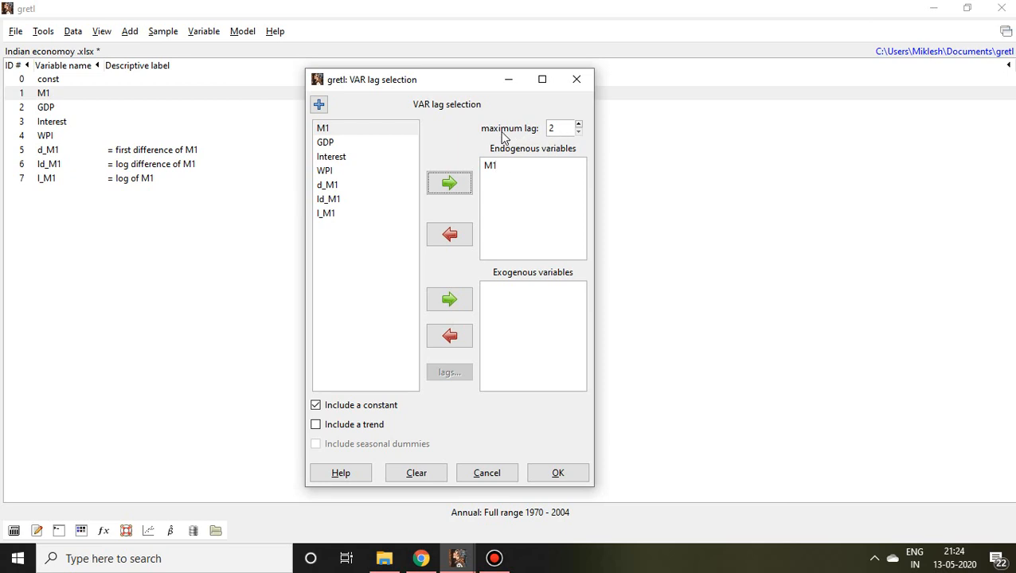
- Run VAR lag selection for M1 with maximum lag 5 and a constant
{"action": "left_click", "coordinate": [557, 128]}
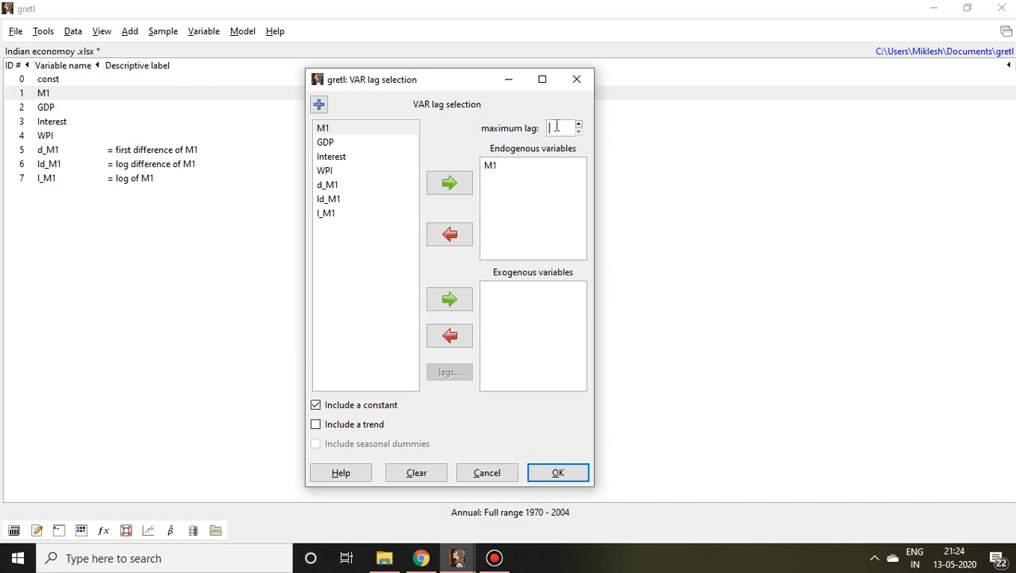
{"action": "type", "text": "5"}
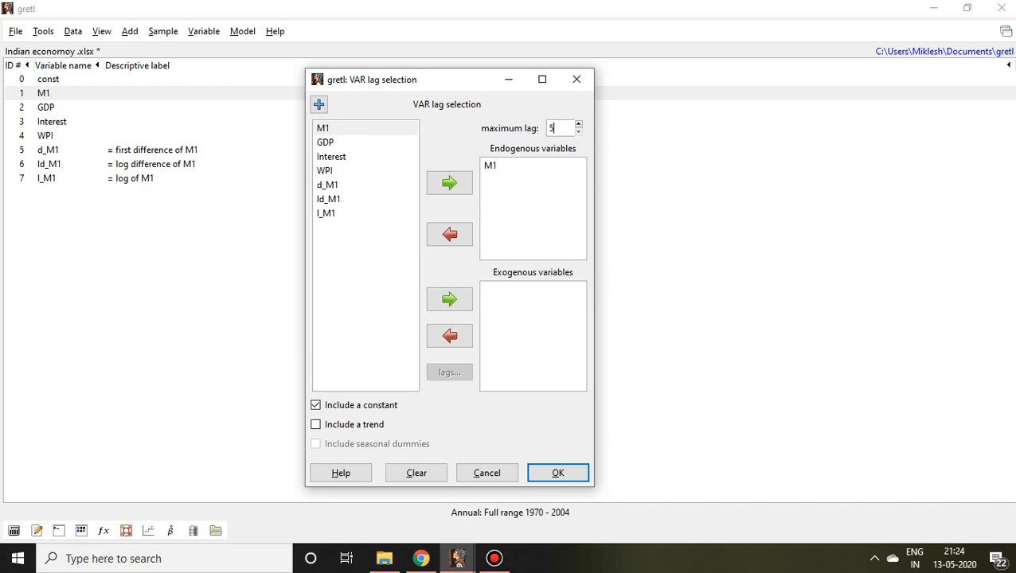
{"action": "mouse_move", "coordinate": [569, 446]}
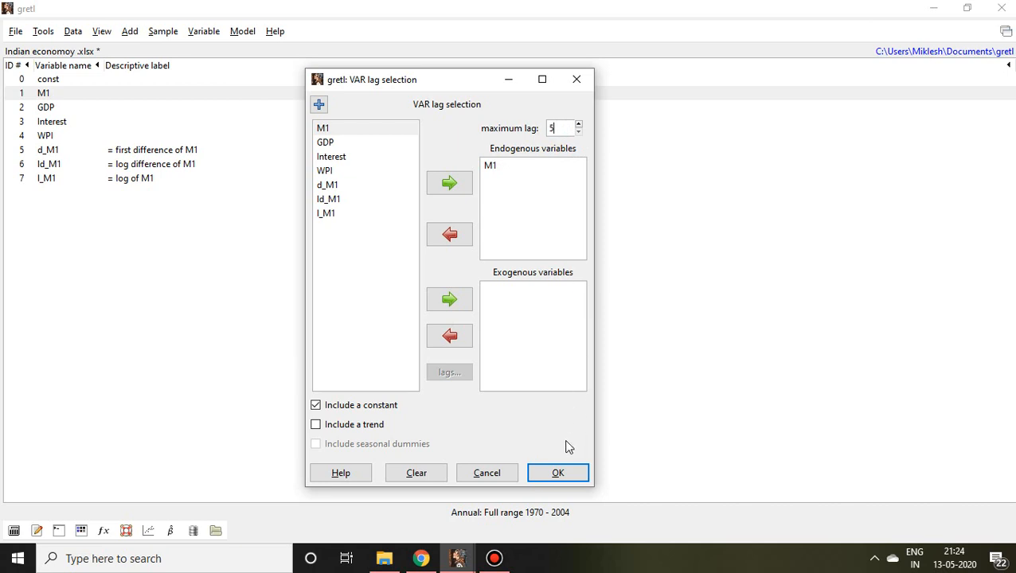
{"action": "left_click", "coordinate": [557, 472]}
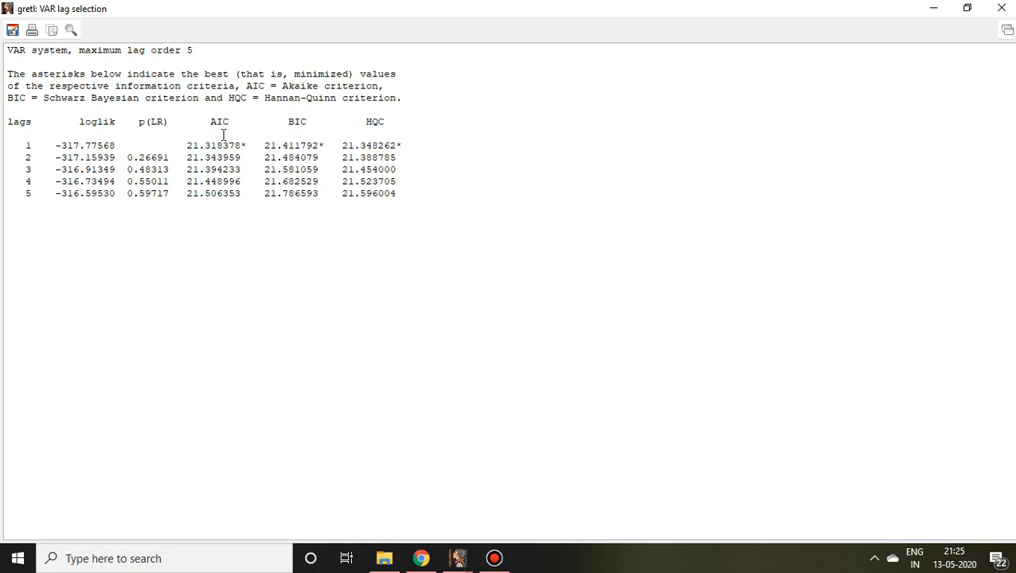
{"action": "mouse_move", "coordinate": [249, 144]}
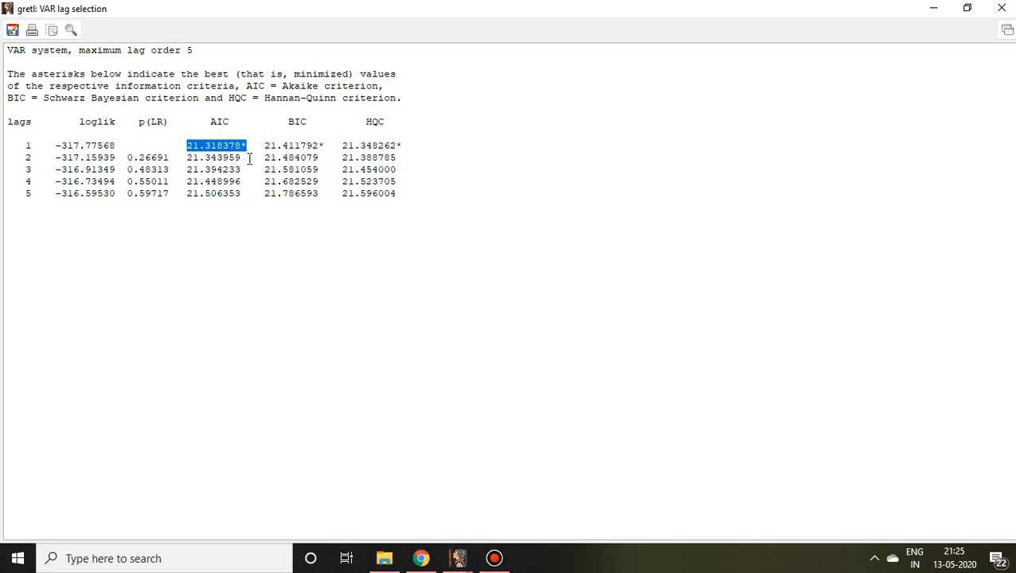
{"action": "mouse_move", "coordinate": [249, 147]}
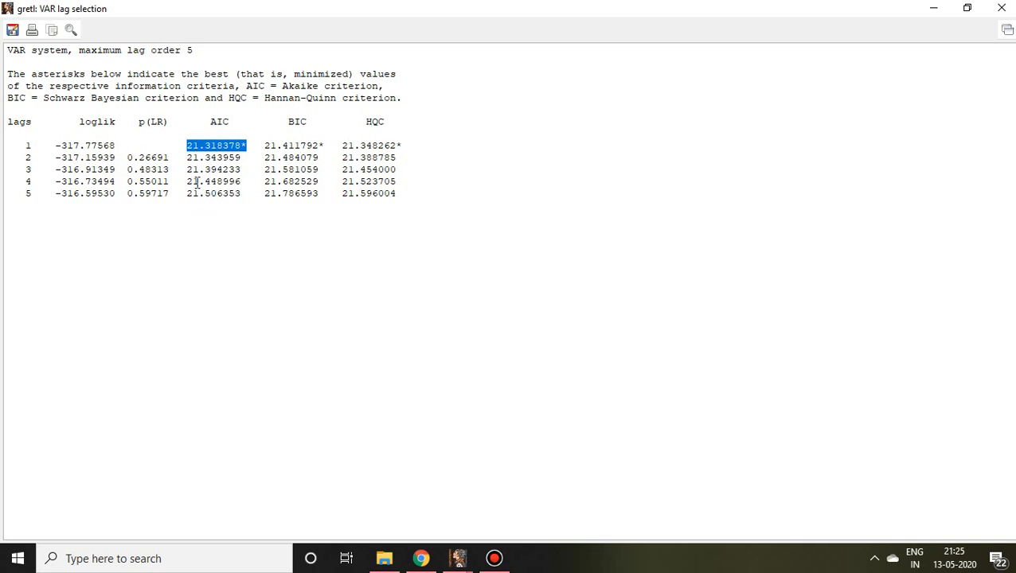
{"action": "mouse_move", "coordinate": [201, 169]}
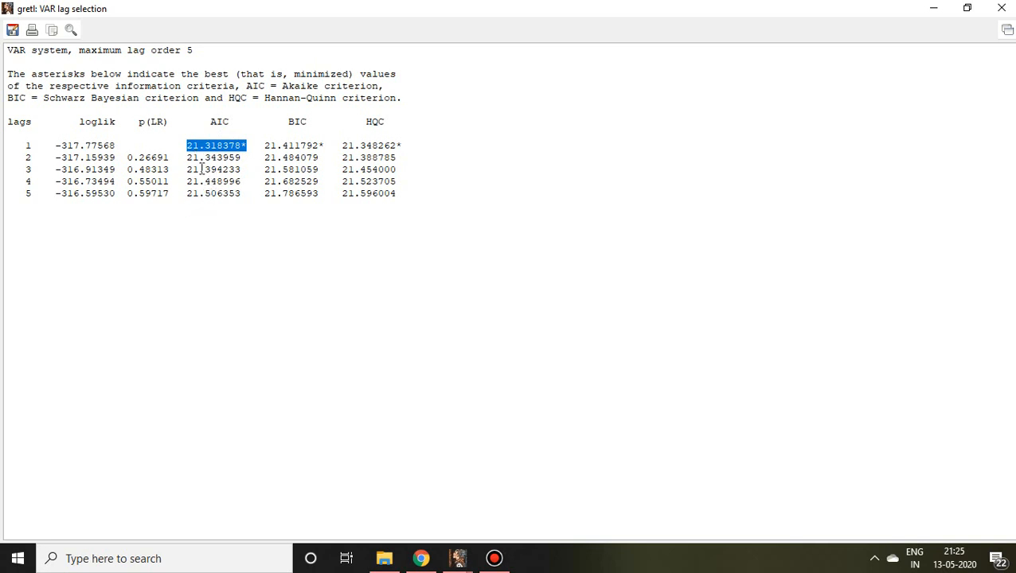